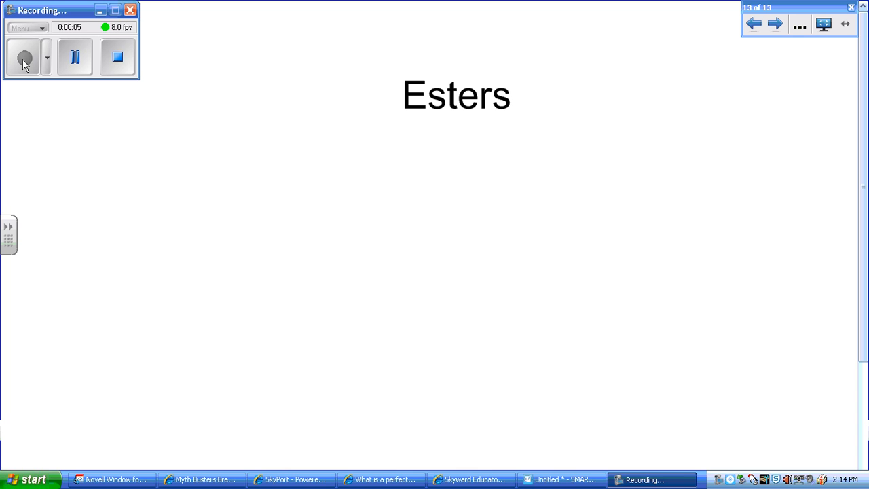
- Handwrite the suffix "-anoate" directly beneath the Esters heading
left_click_drag(382, 143, 414, 142)
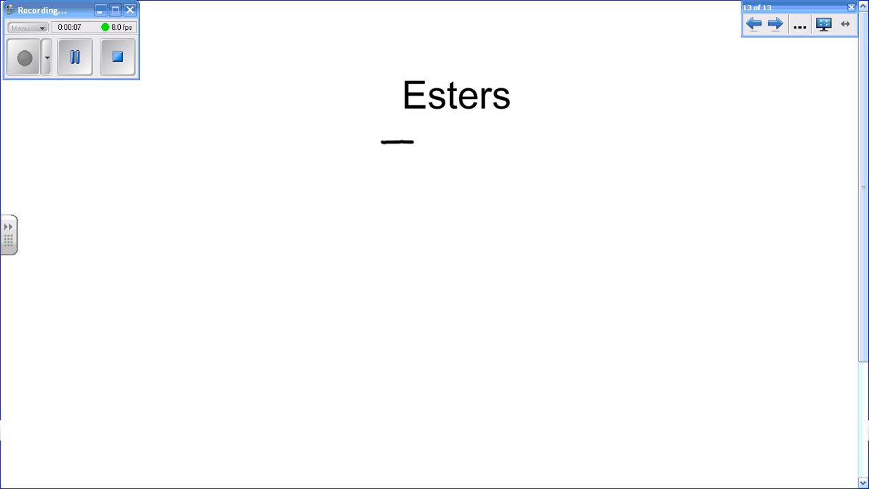
left_click_drag(421, 152, 486, 136)
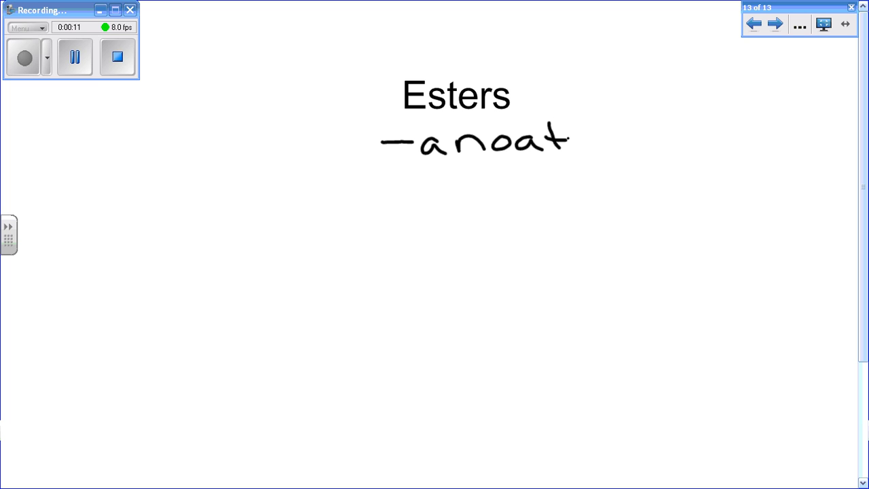
left_click_drag(569, 139, 591, 143)
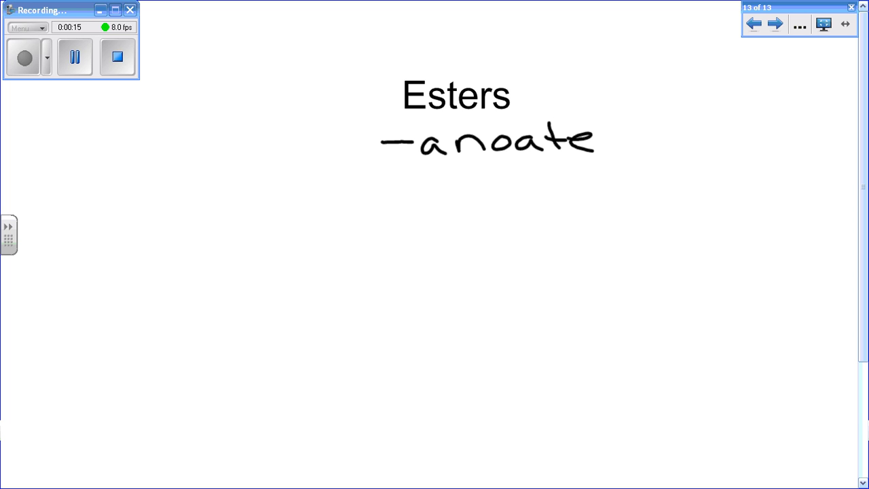
- Draw the ester skeleton C-C-C-C(=O)-O-C-C-C below the suffix
left_click_drag(156, 245, 255, 234)
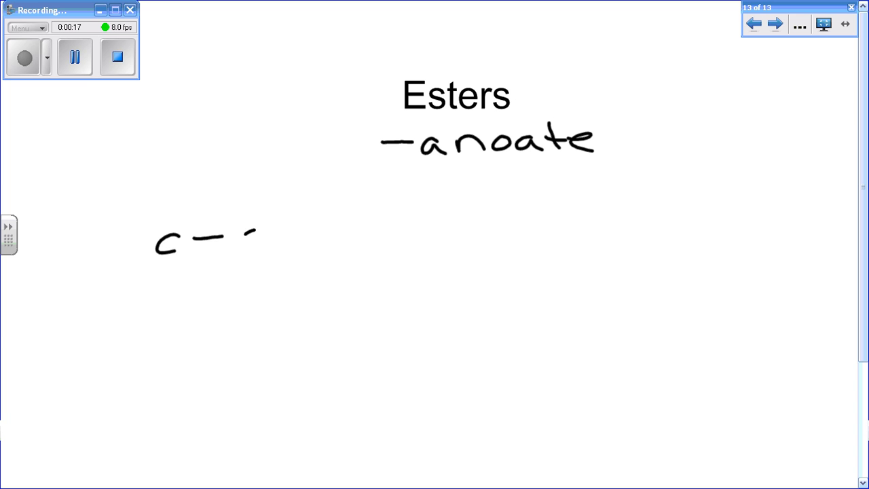
left_click_drag(257, 233, 407, 238)
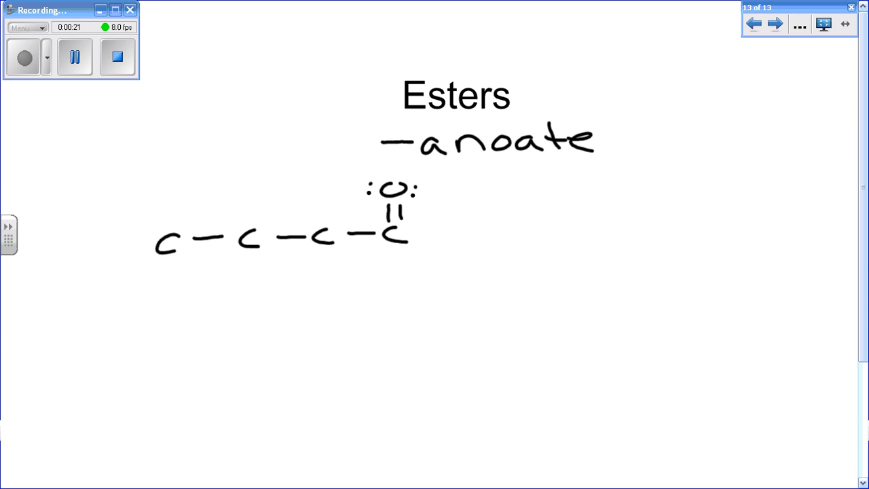
left_click_drag(424, 247, 461, 269)
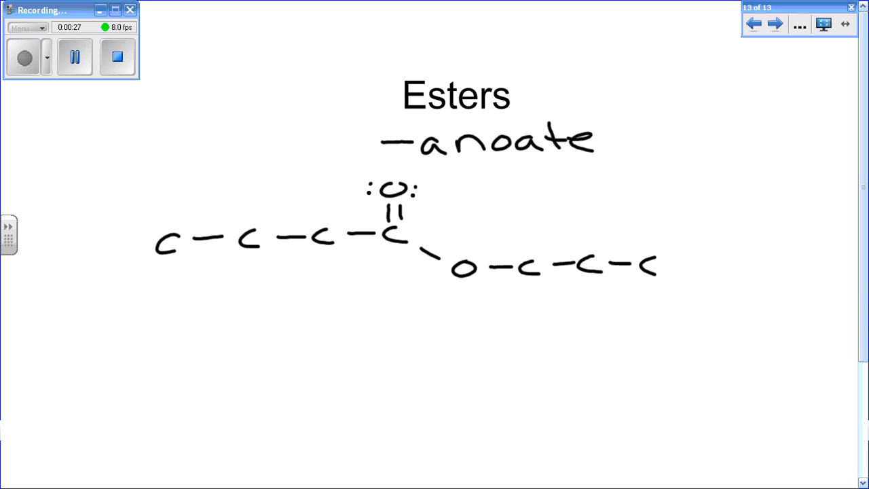
mouse_move(381, 141)
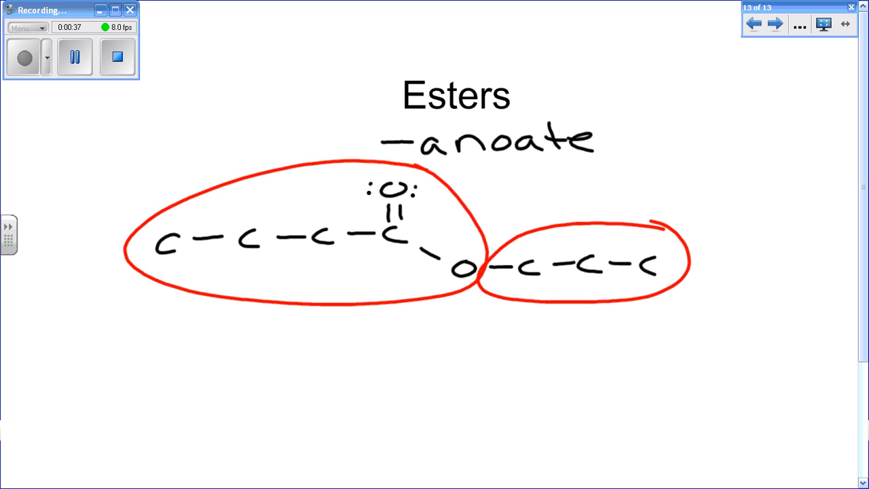
mouse_move(382, 141)
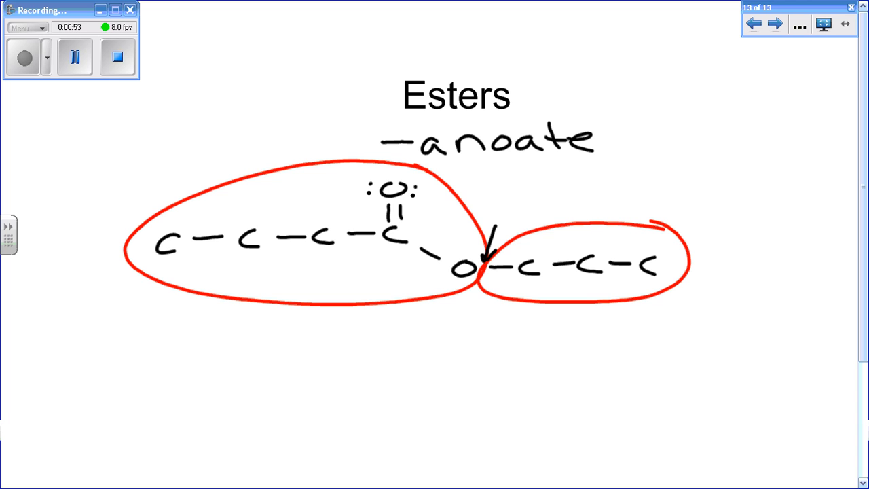
- Label the three-carbon ring "alcohol" and the four-carbon ring "carboxilic acid", each with an arrow
left_click_drag(667, 165, 600, 211)
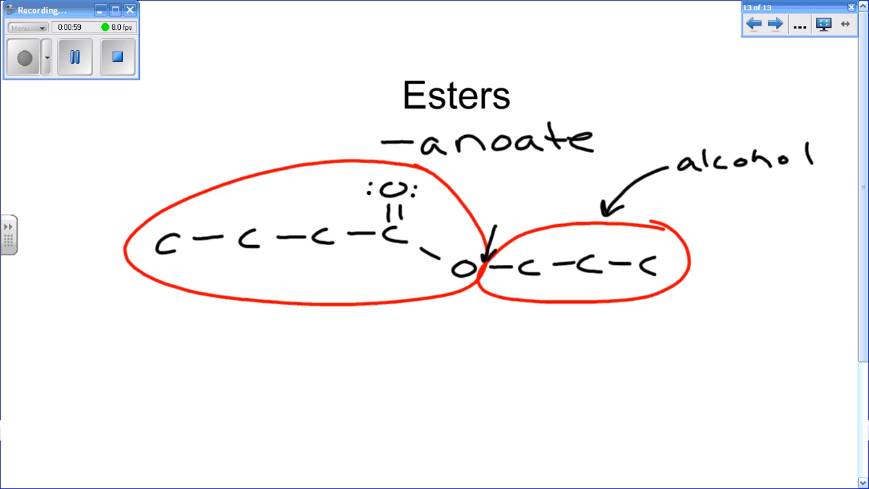
left_click_drag(174, 149, 242, 210)
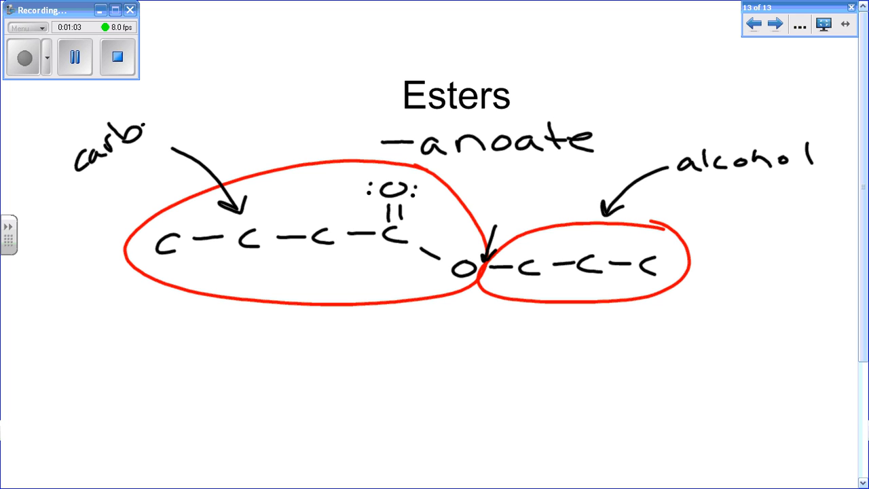
type("oxilic")
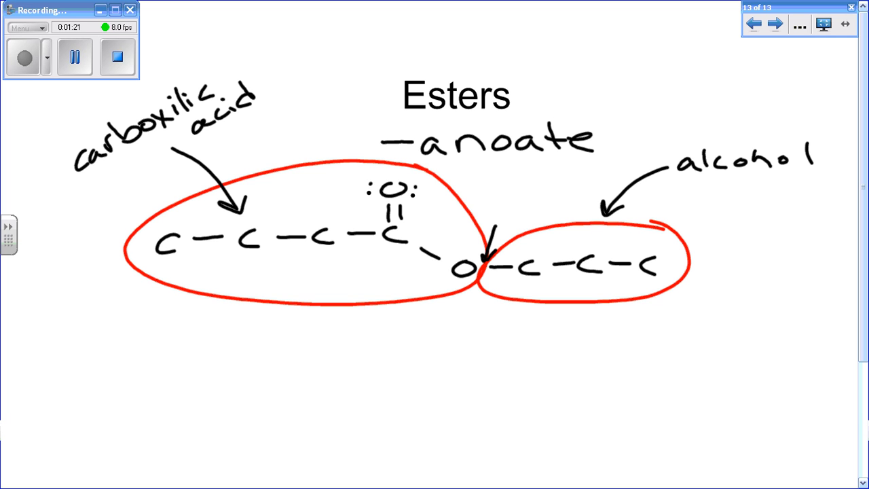
- Underline both carbon chains and the -anoate ending, then write "propyl butanoate" beneath the structure
left_click_drag(536, 281, 654, 281)
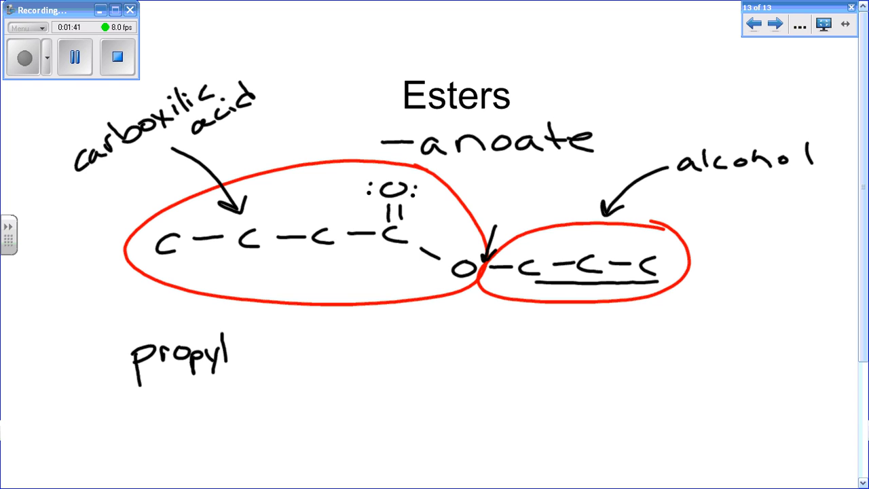
left_click_drag(155, 260, 396, 248)
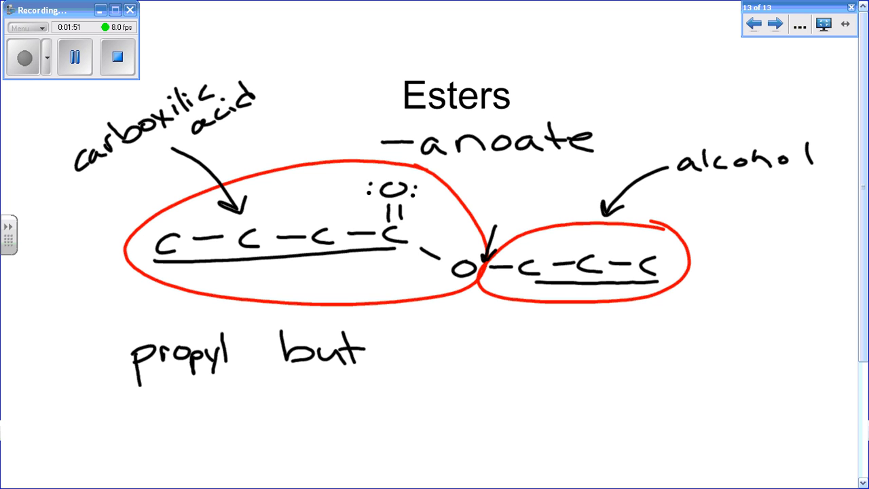
left_click_drag(421, 158, 581, 155)
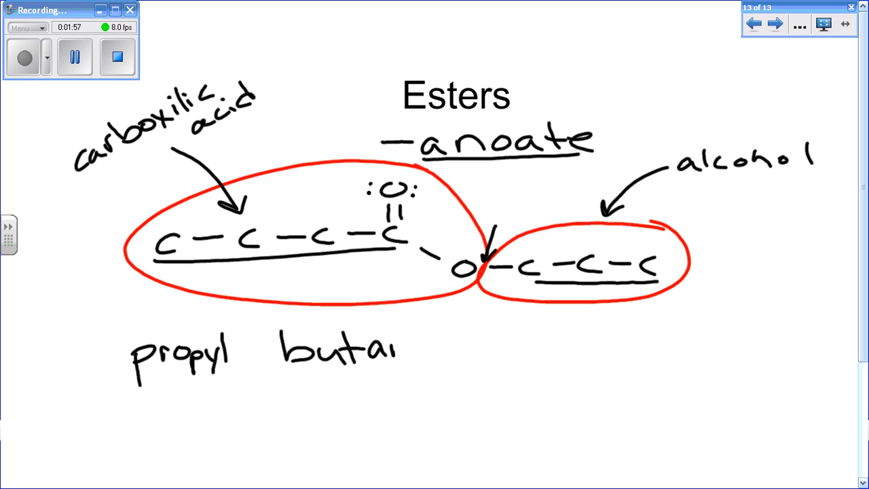
type("noal")
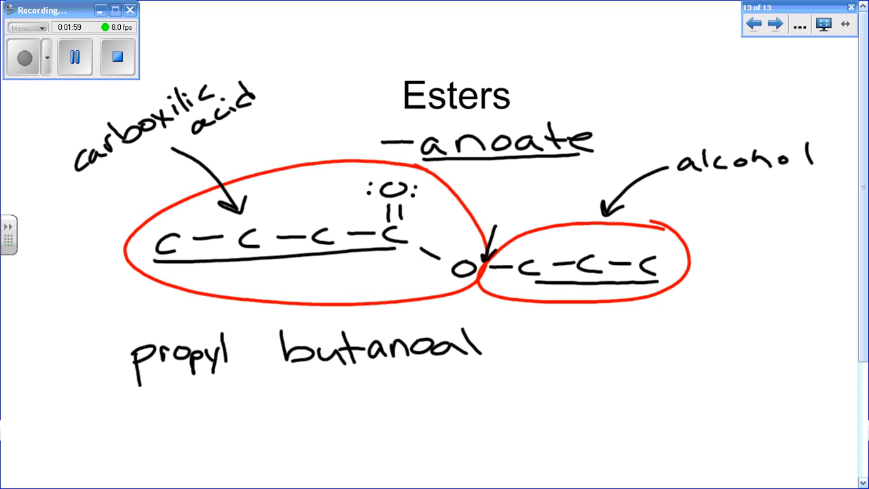